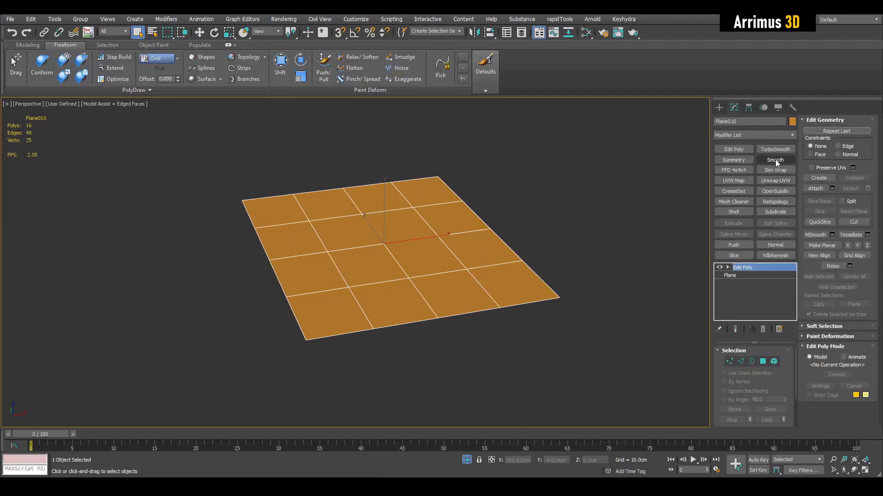
# - Add a smoothing subdivision modifier, then select the block of faces below the recessed panel
pyautogui.click(775, 149)
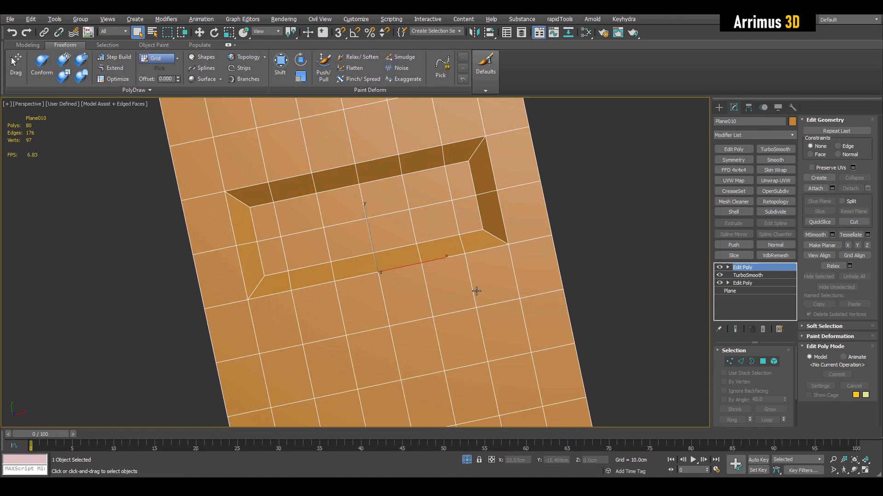
pyautogui.click(762, 362)
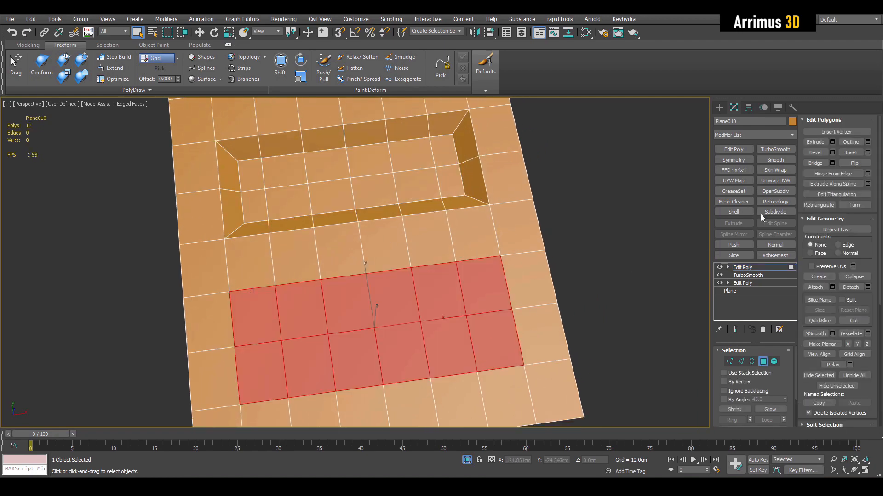
pyautogui.click(831, 142)
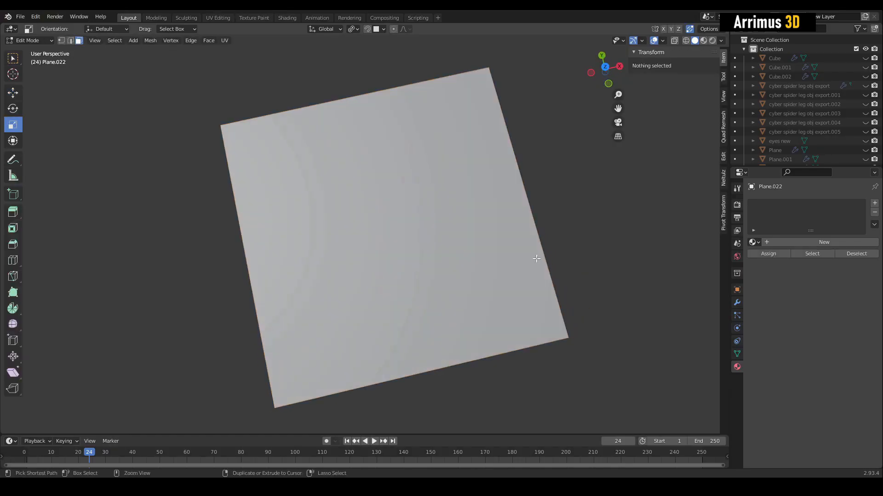
# - Subdivide the plane with more cuts, then inset and extrude a rectangular panel down into it
pyautogui.rightClick(394, 236)
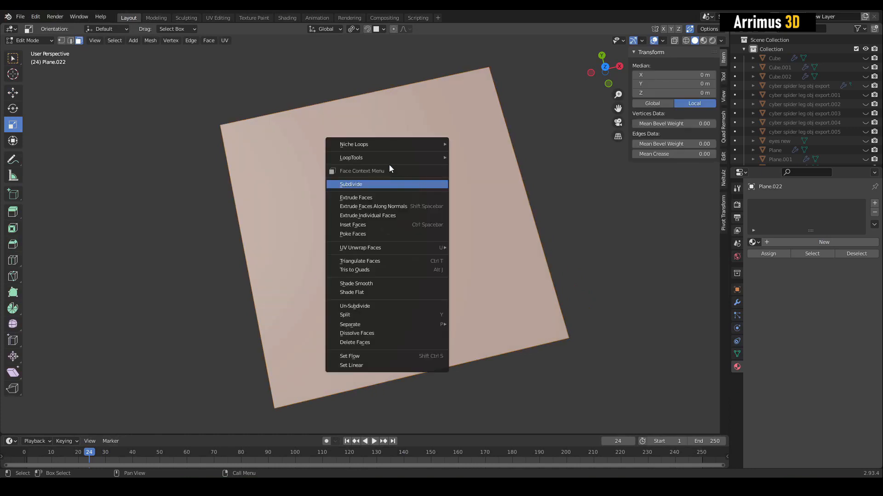
pyautogui.click(350, 184)
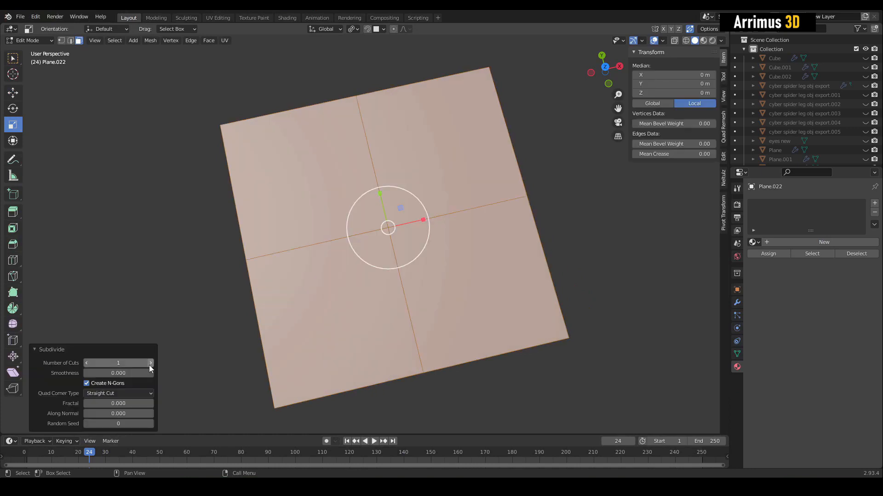
pyautogui.click(150, 363)
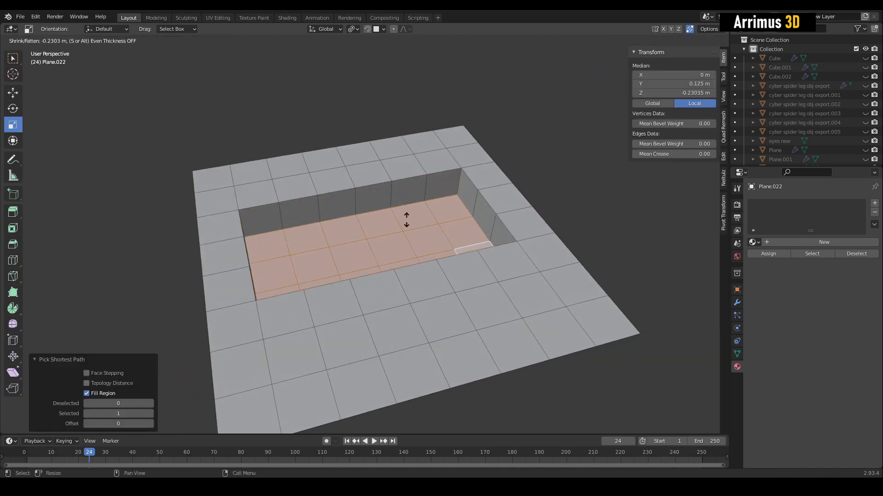
pyautogui.moveTo(409, 215)
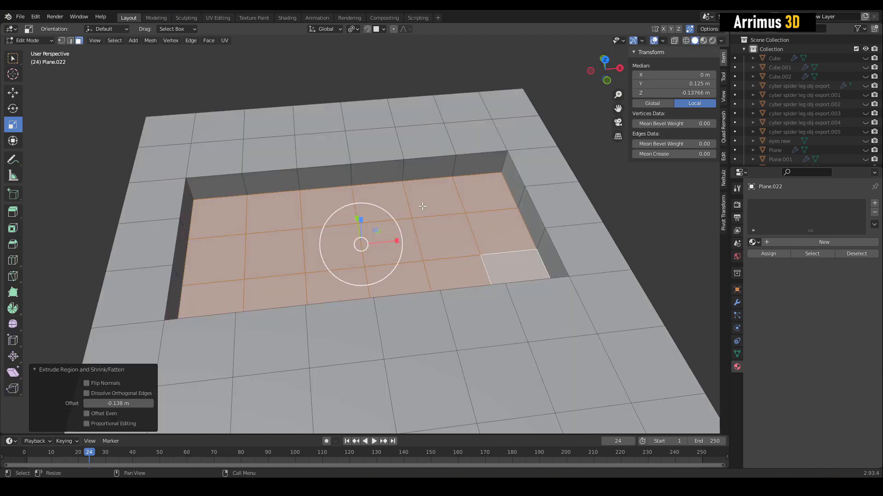
pyautogui.click(86, 384)
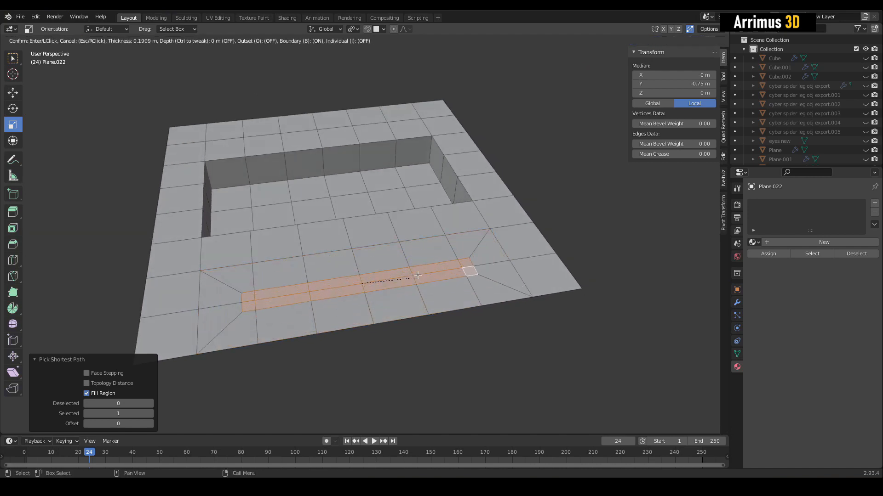
pyautogui.moveTo(440, 264)
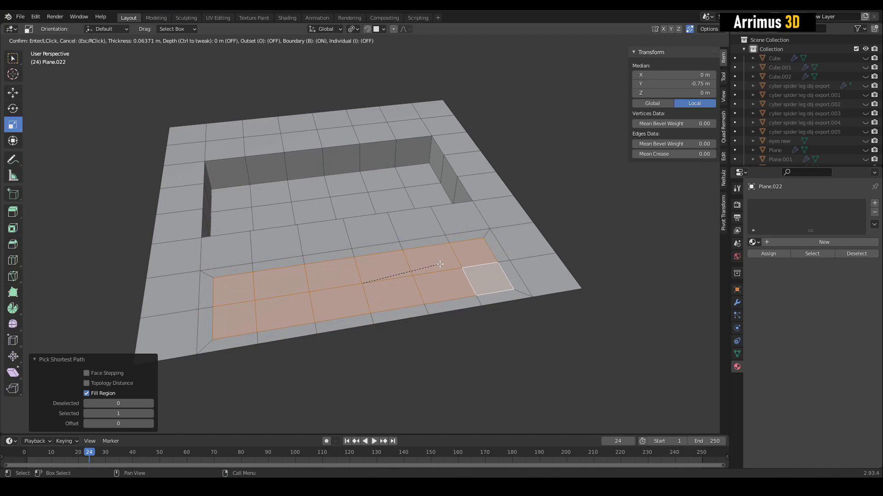
pyautogui.moveTo(433, 267)
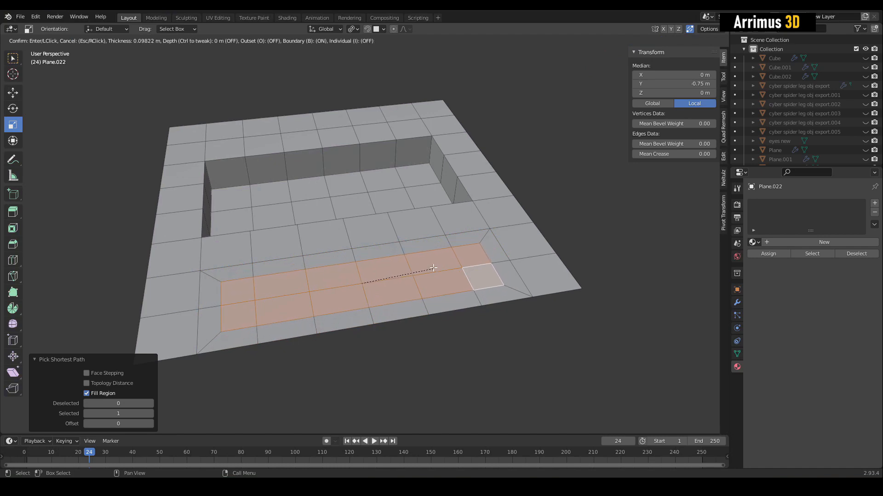
pyautogui.moveTo(350, 298)
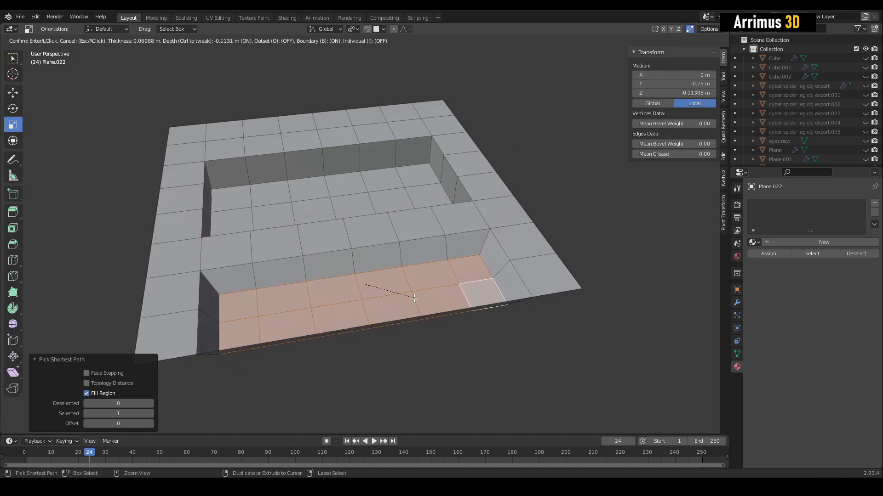
pyautogui.moveTo(515, 299)
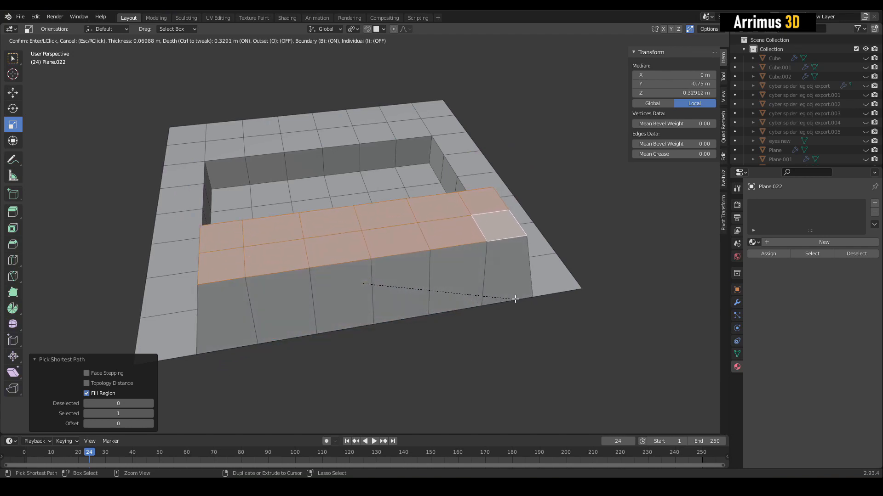
pyautogui.moveTo(424, 289)
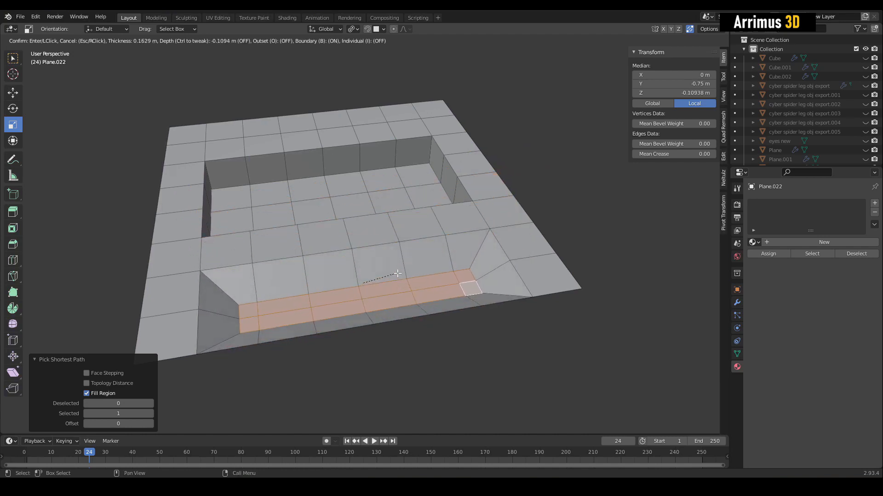
pyautogui.moveTo(419, 276)
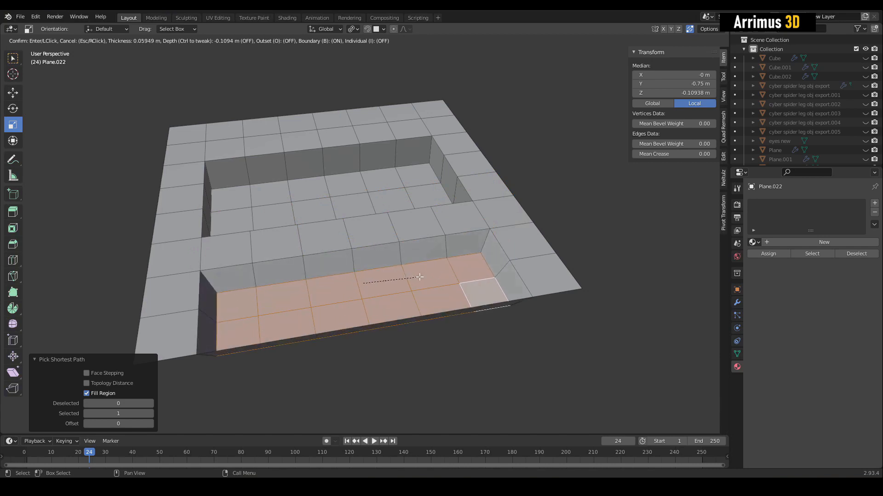
pyautogui.moveTo(413, 252)
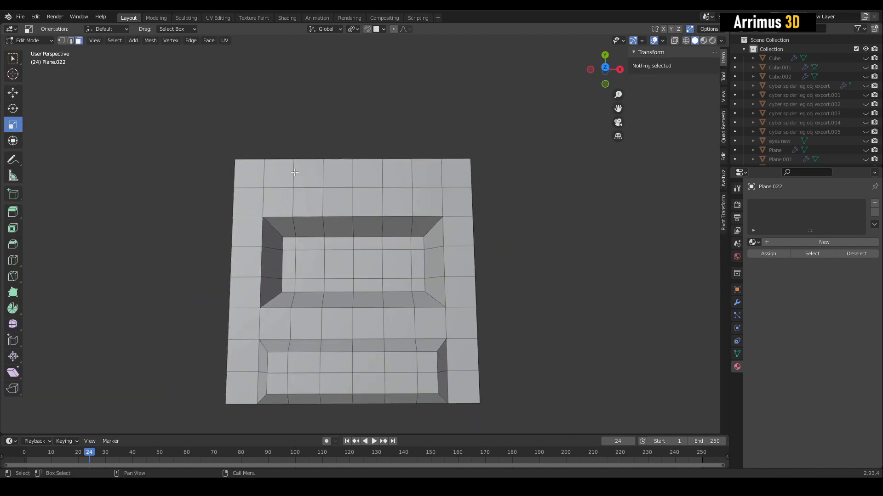
# - Select a face along the plane's far edge to start the narrow border inset
pyautogui.click(279, 172)
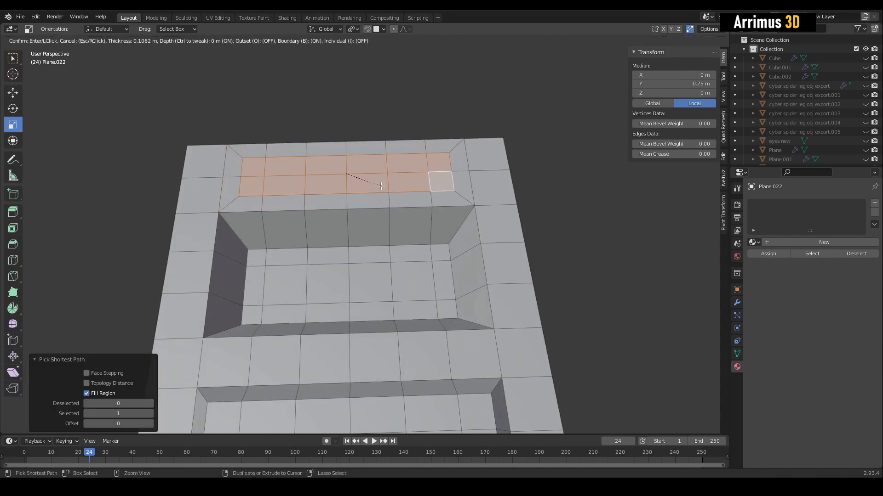
pyautogui.moveTo(360, 167)
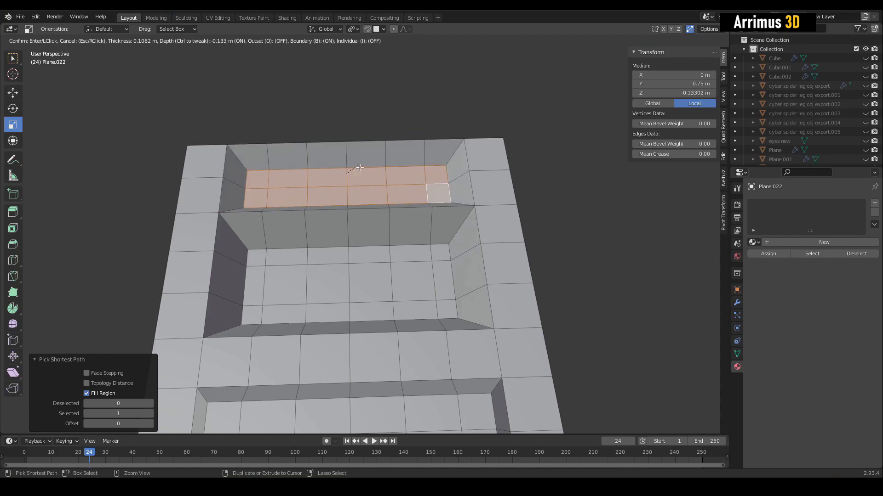
pyautogui.moveTo(423, 191)
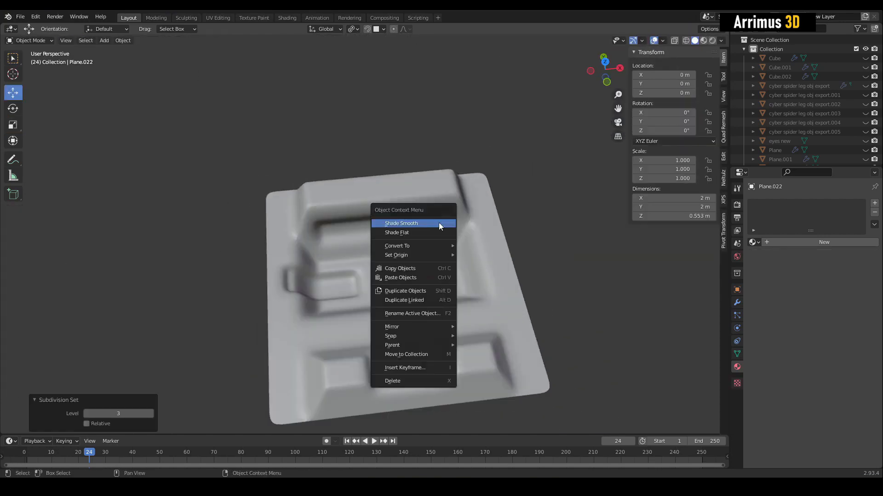
# - Apply Shade Smooth to the subdivided paneled tile
pyautogui.click(401, 222)
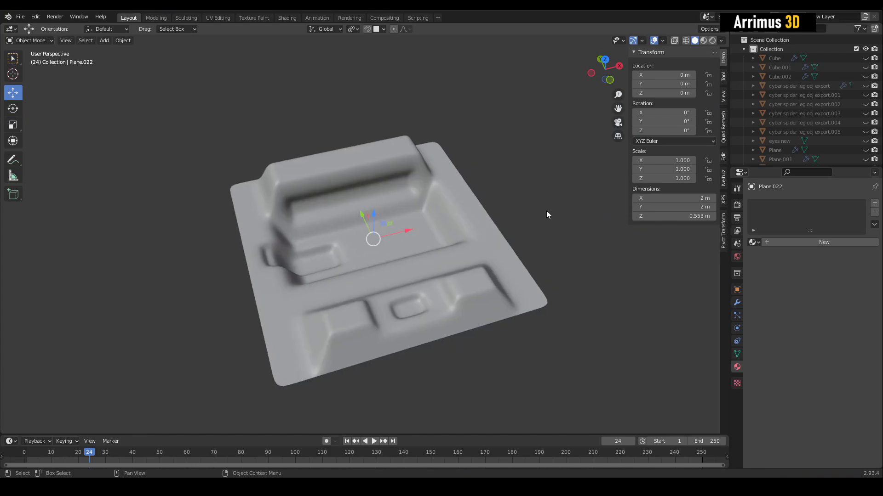